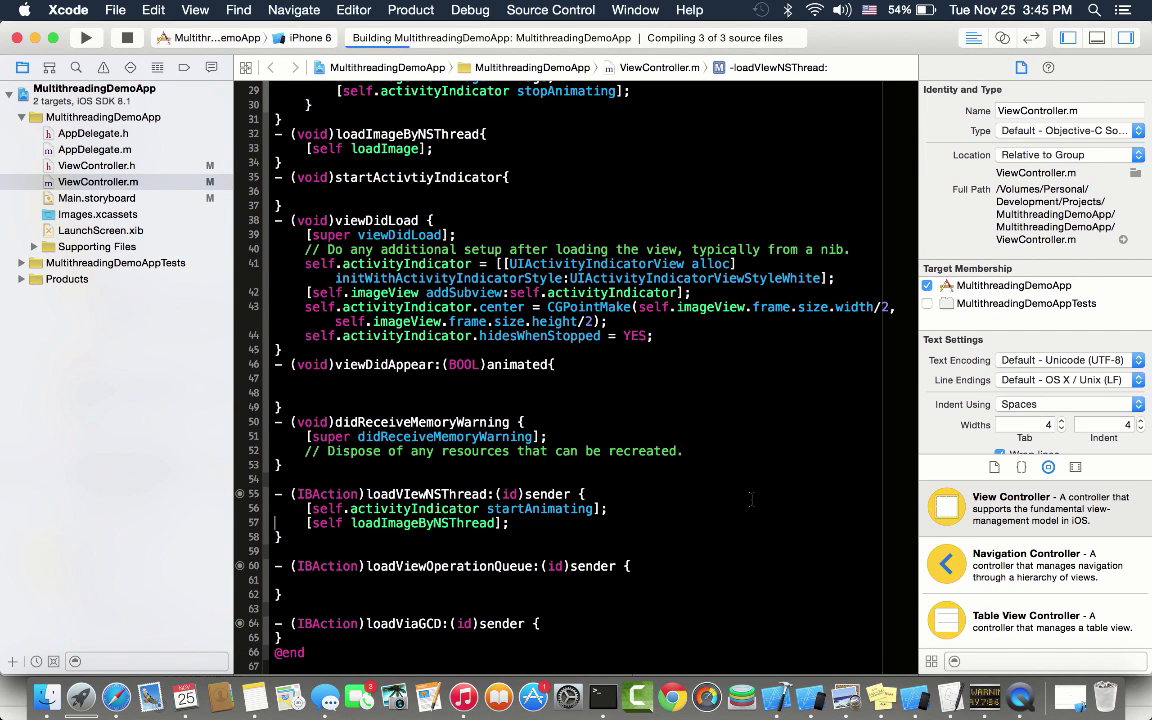
Bring the freshly built MultithreadingDemoApp in the Simulator to the front.
left_click(86, 36)
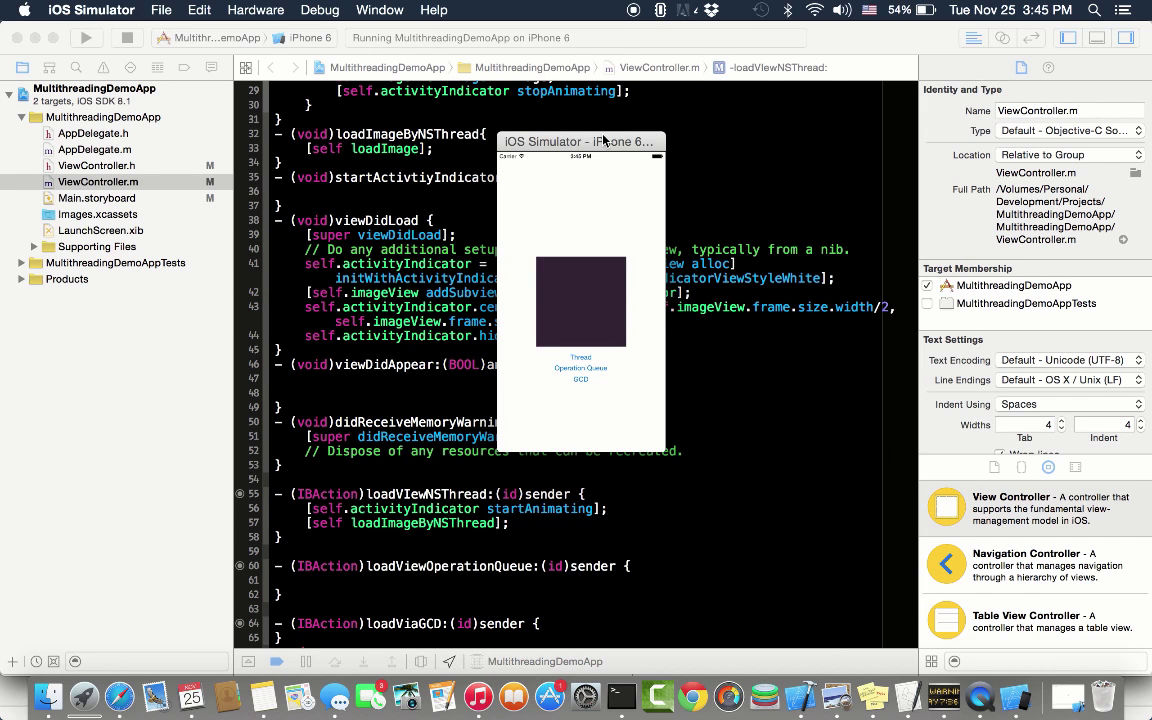
mouse_move(548, 280)
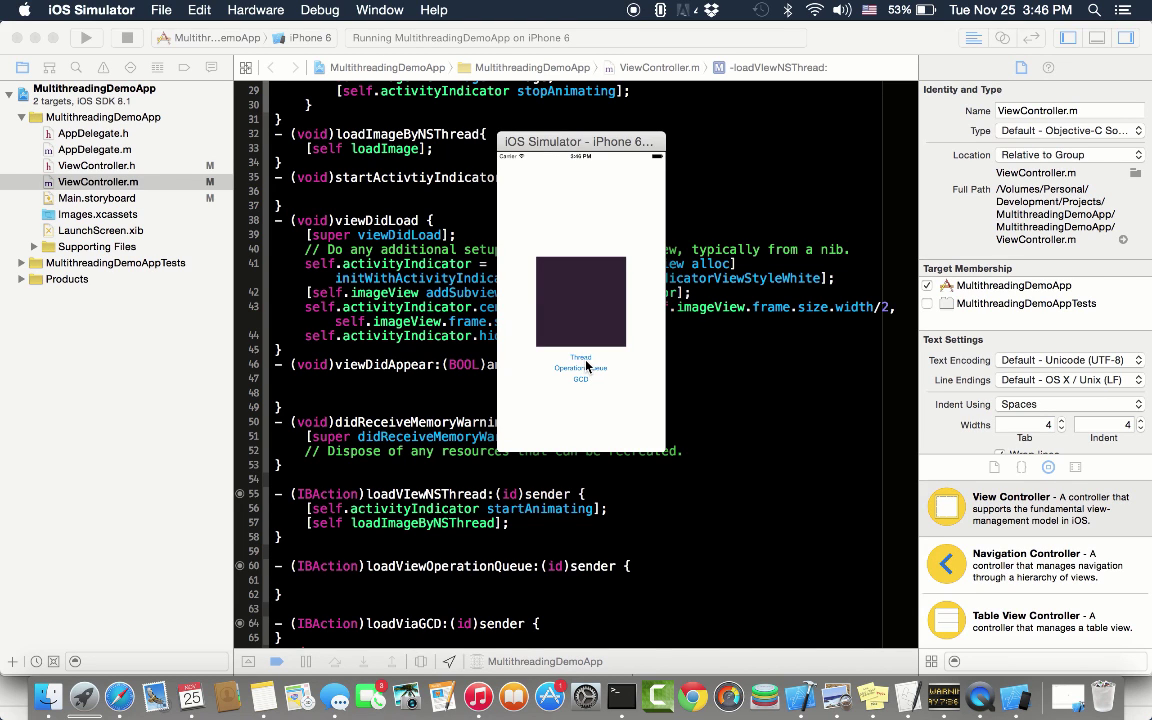
mouse_move(592, 400)
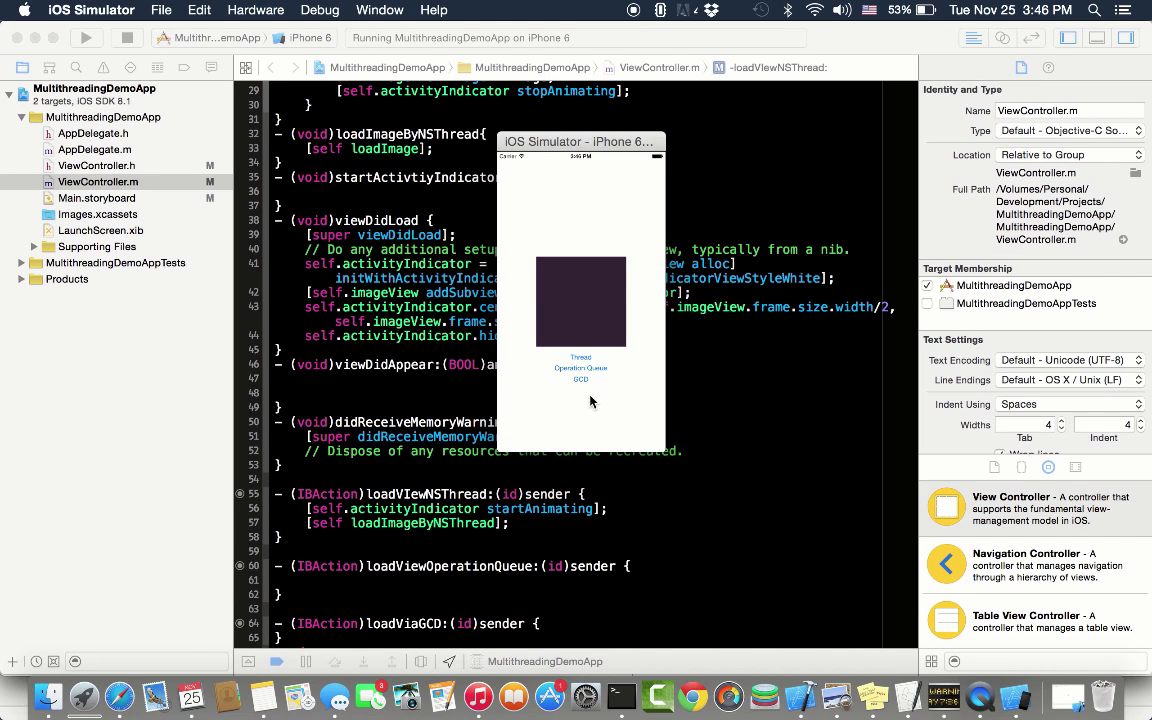
mouse_move(584, 362)
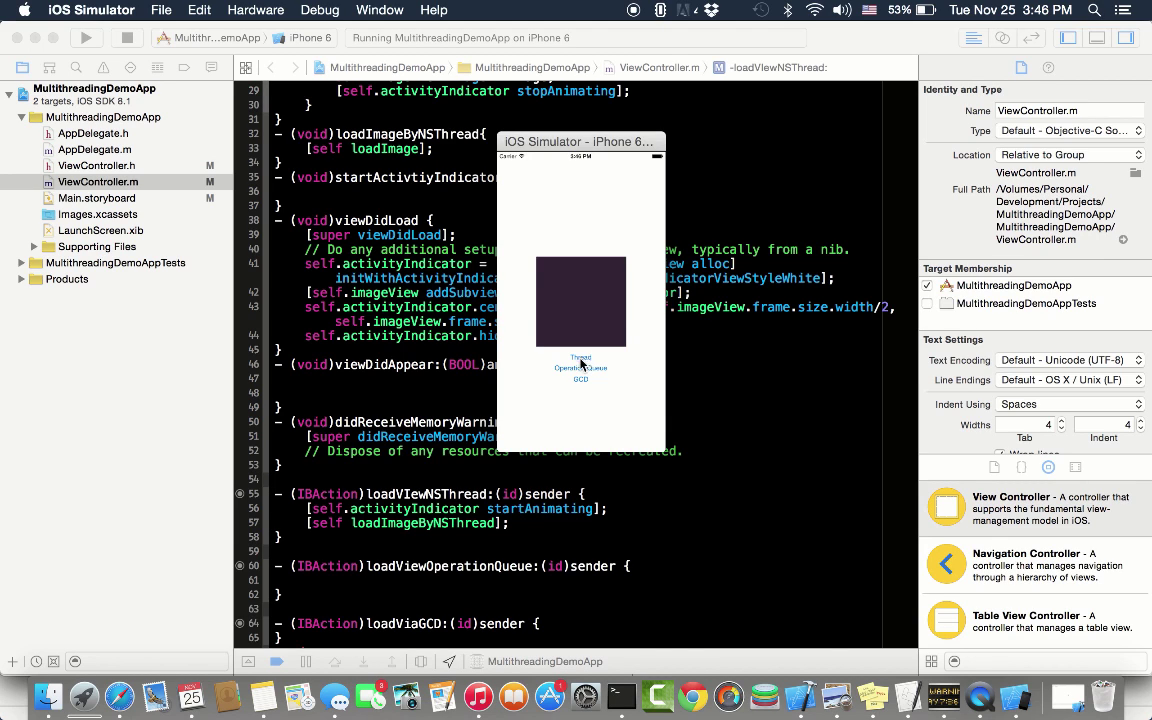
mouse_move(586, 392)
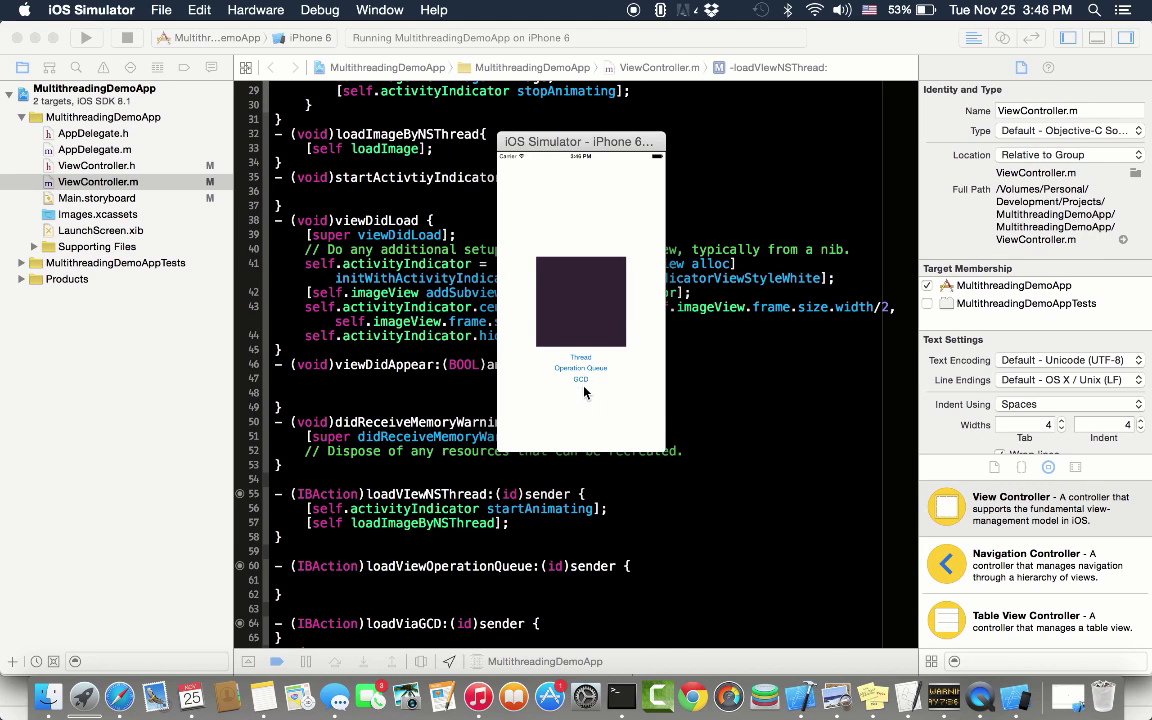
mouse_move(602, 360)
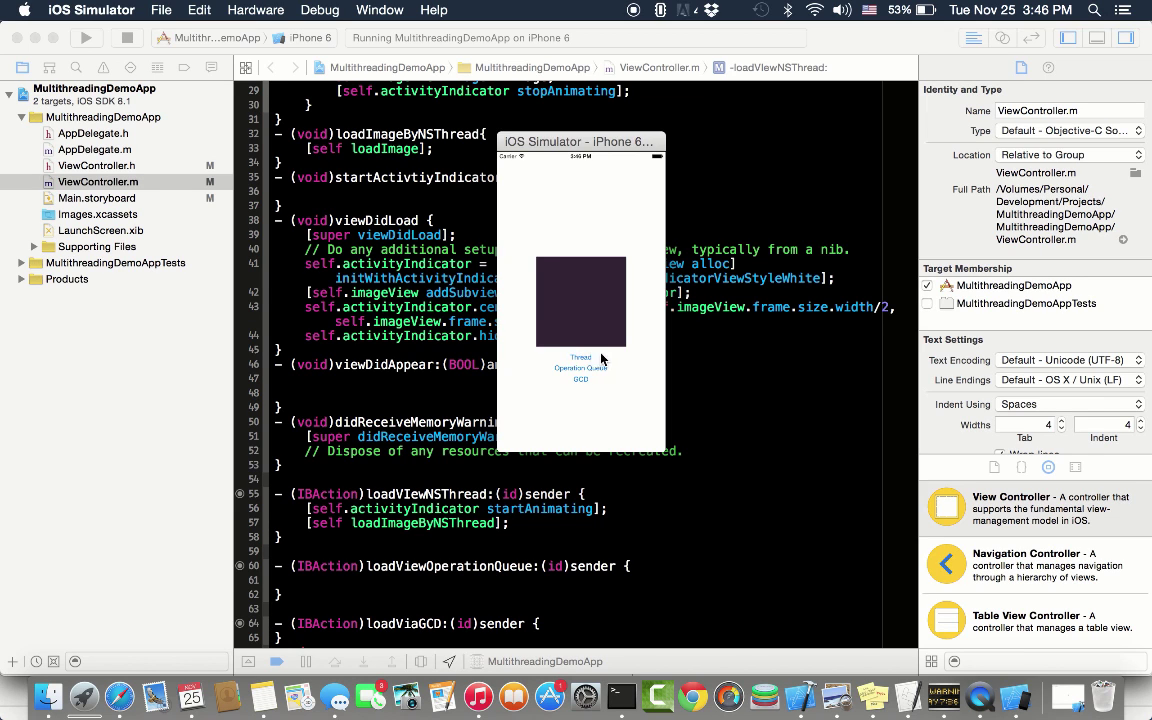
mouse_move(590, 364)
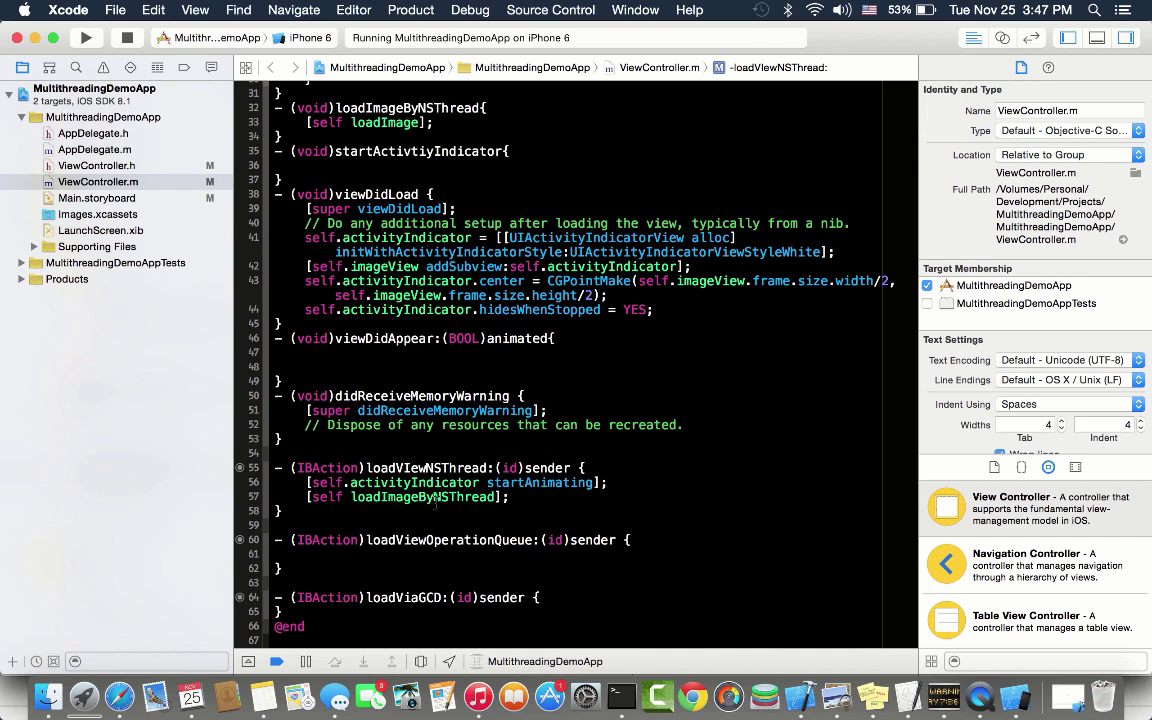
mouse_move(420, 496)
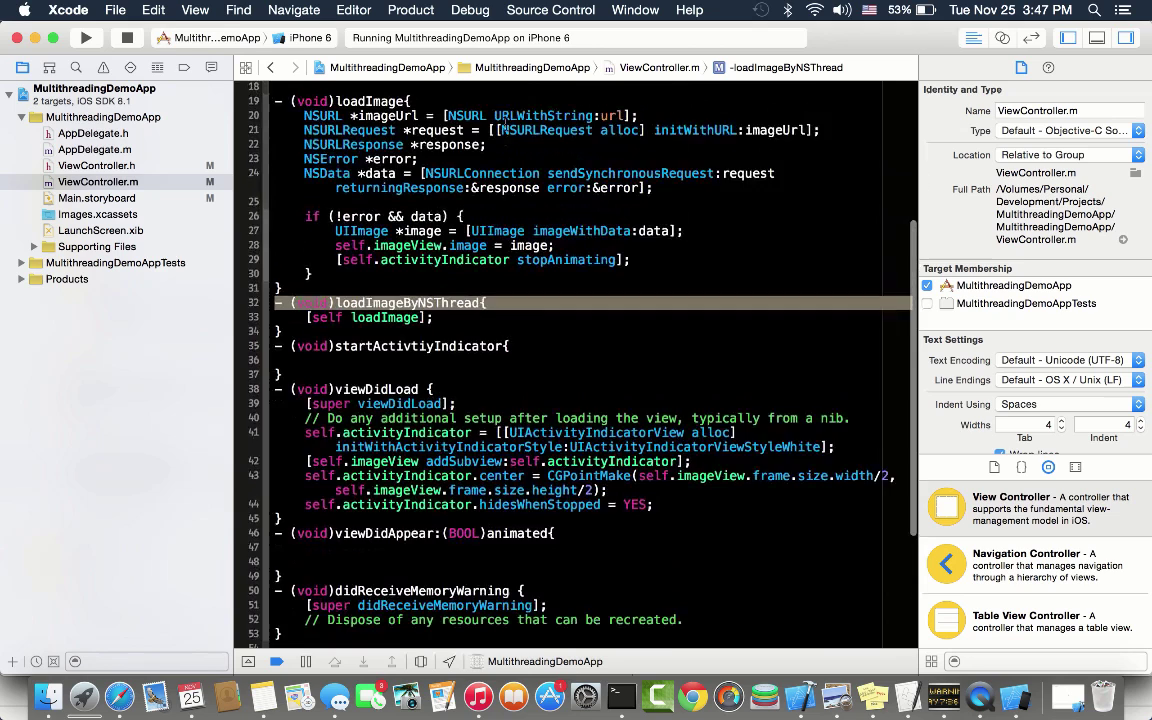
scroll("up", 3)
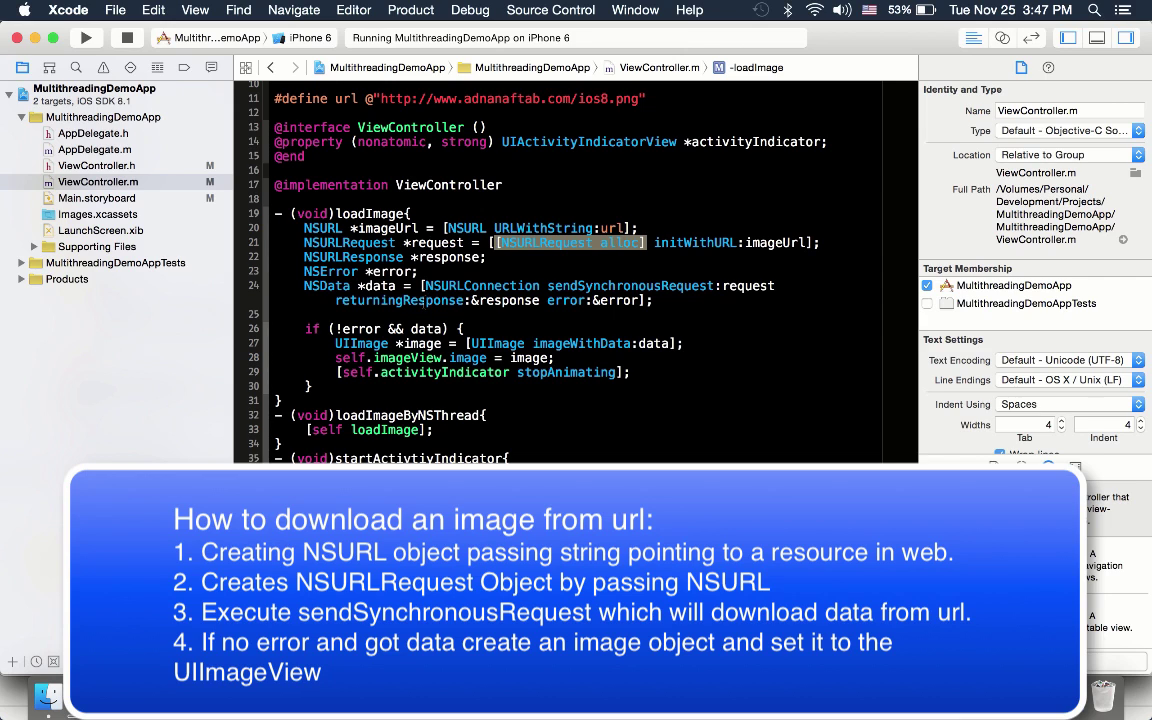
left_click(650, 300)
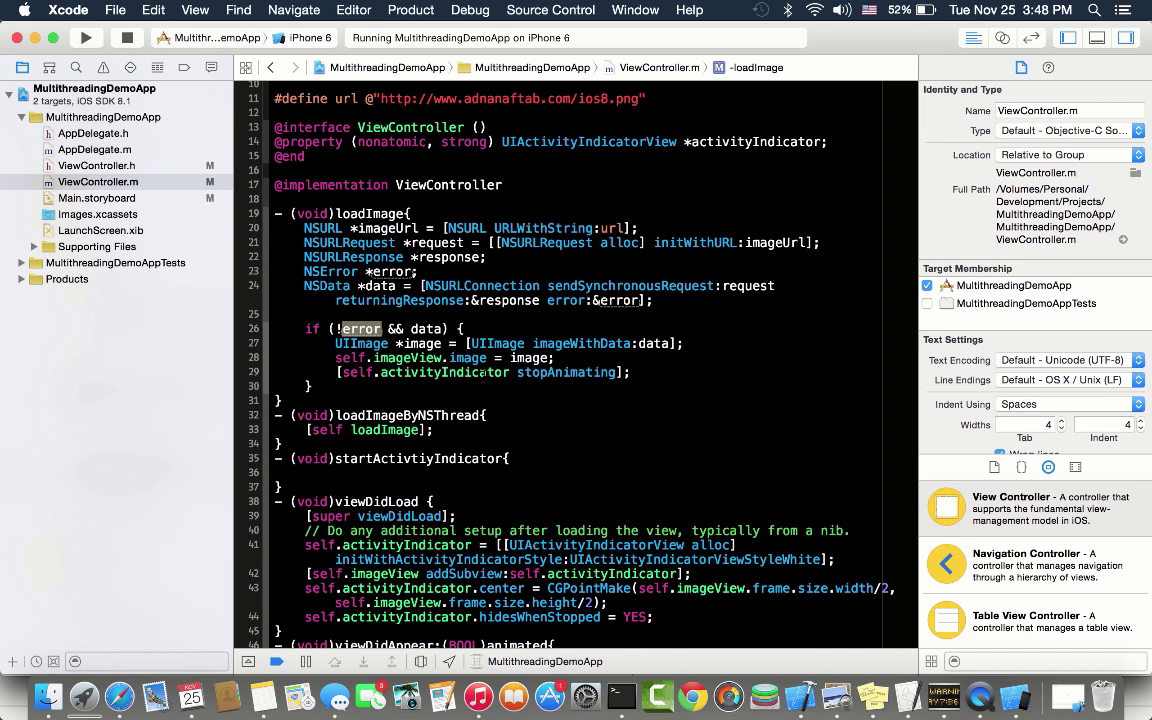
Scroll down to the loadViewNSThread action where the NSThread will be created and started.
scroll("down", 3)
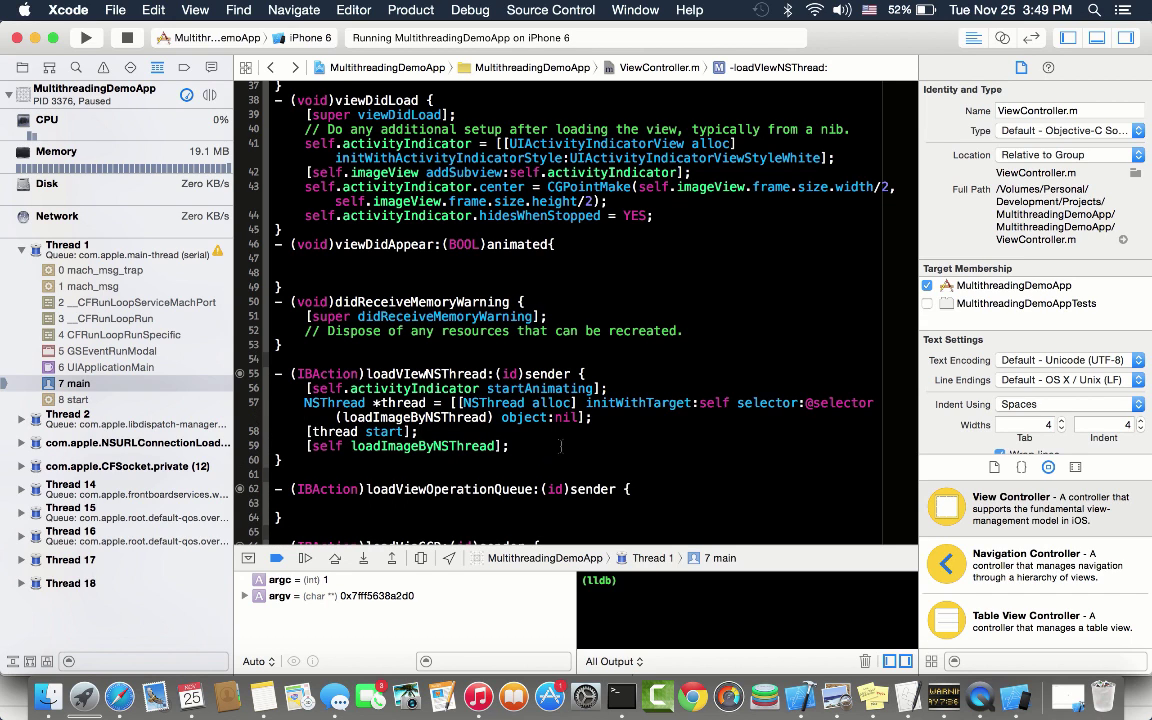
Comment out the direct [self loadImageByNSThread] call with // so only the thread loads the image.
type("//")
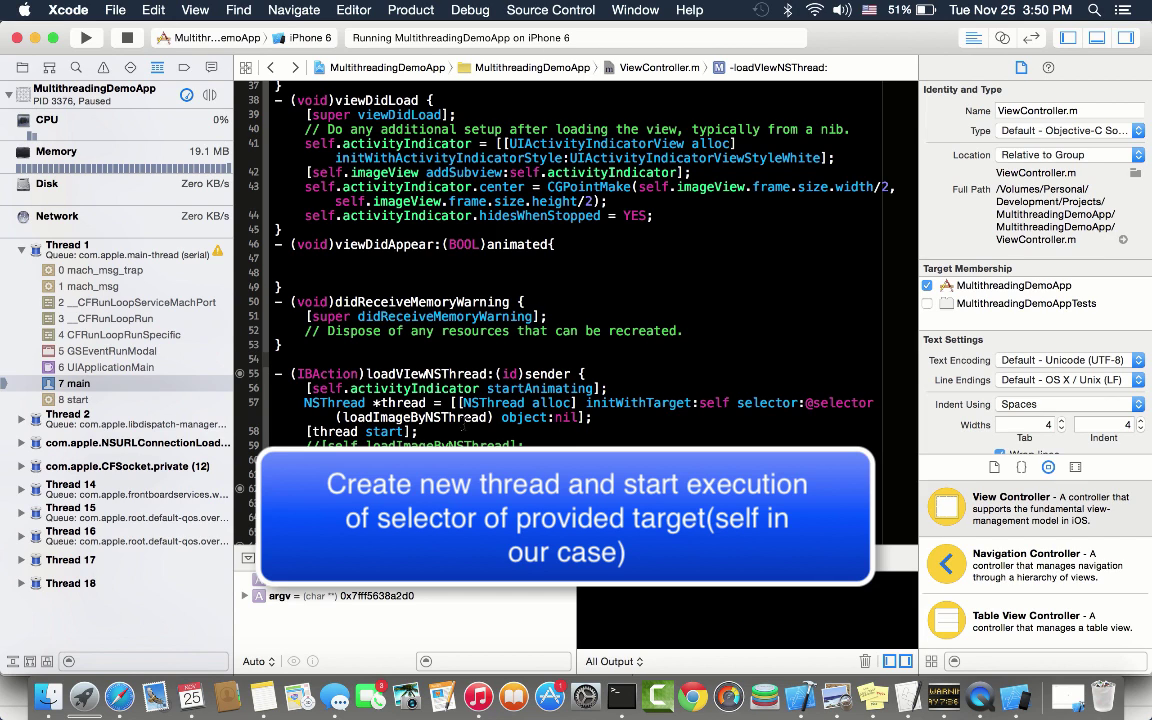
double_click(412, 418)
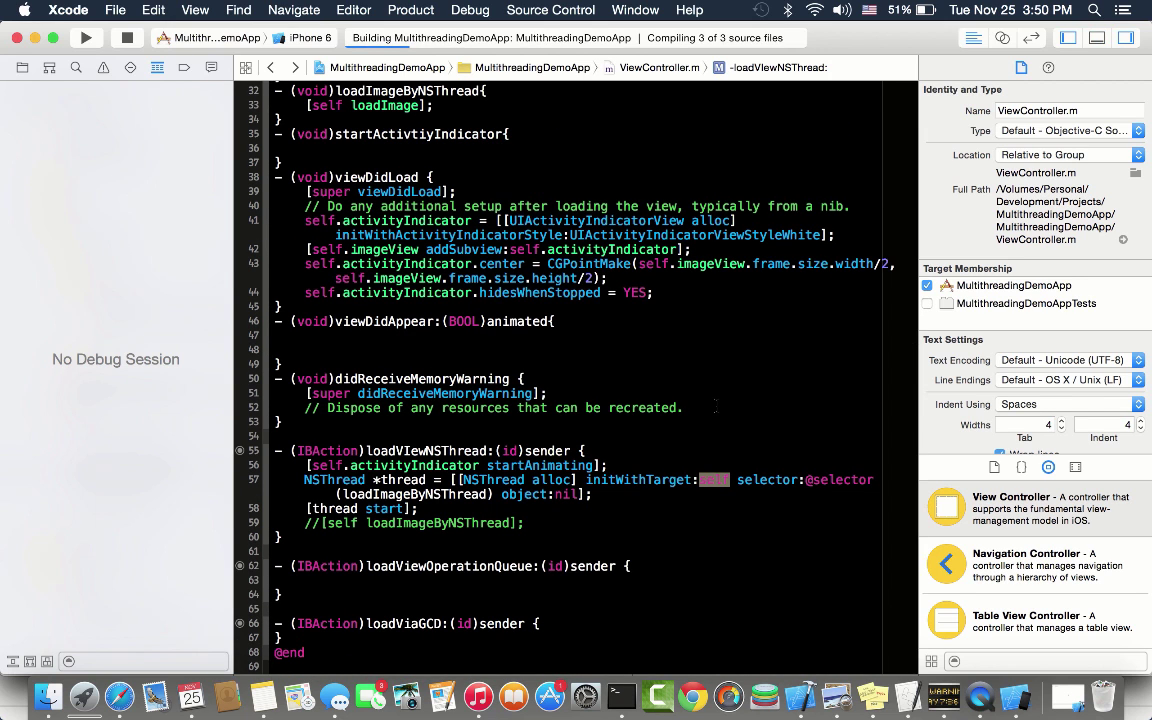
left_click(86, 36)
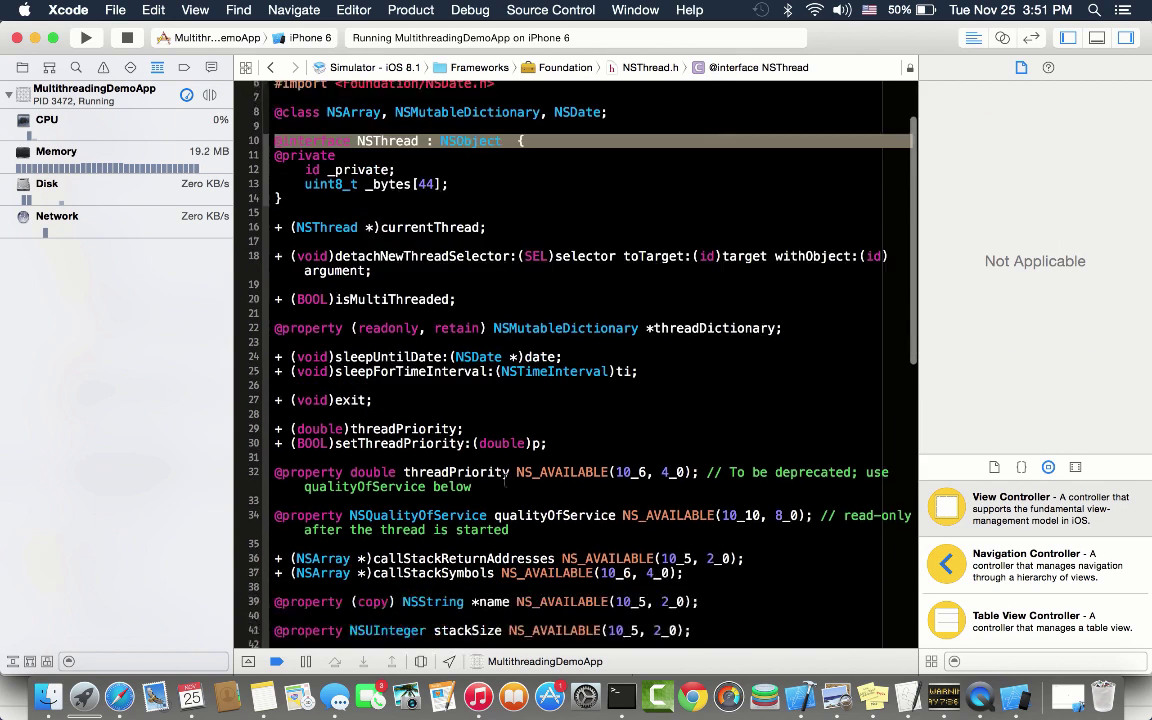
scroll("down", 3)
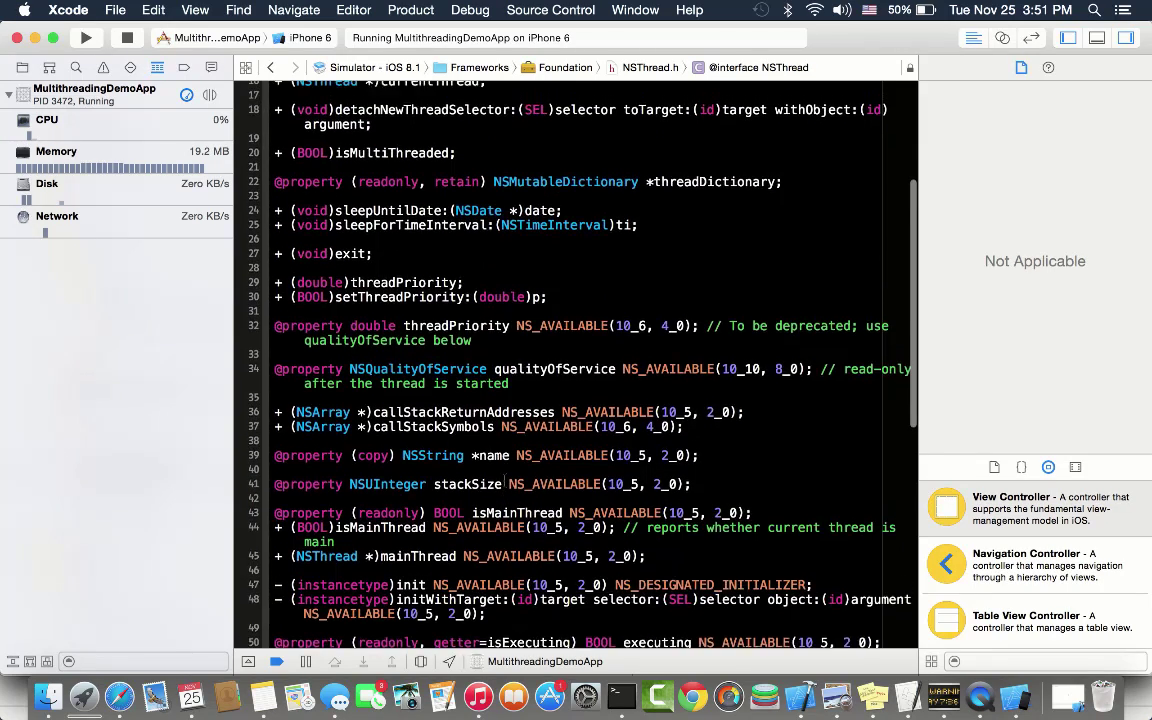
scroll("up", 3)
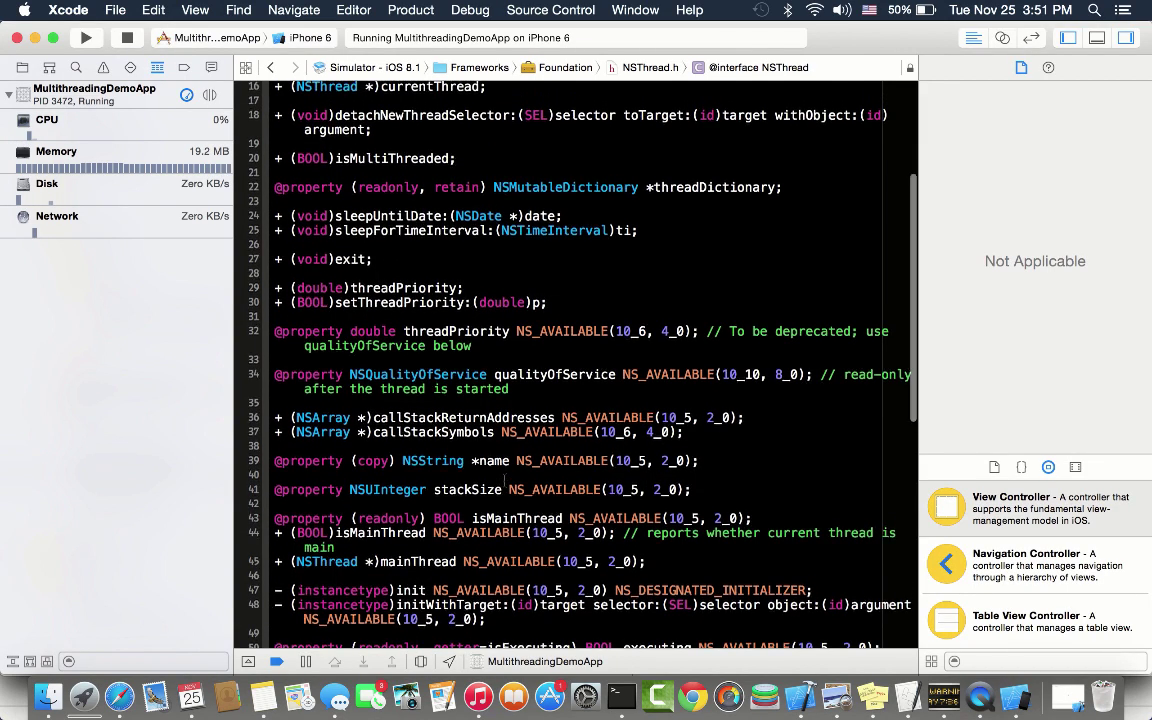
scroll("up", 3)
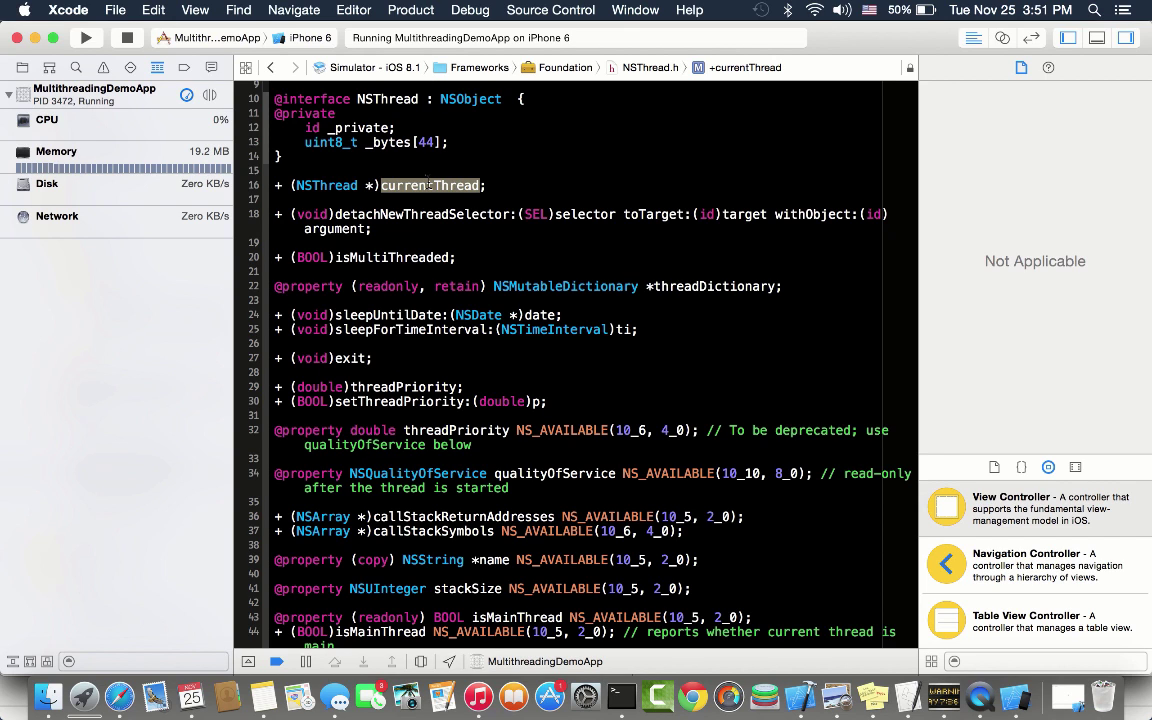
left_click(420, 214)
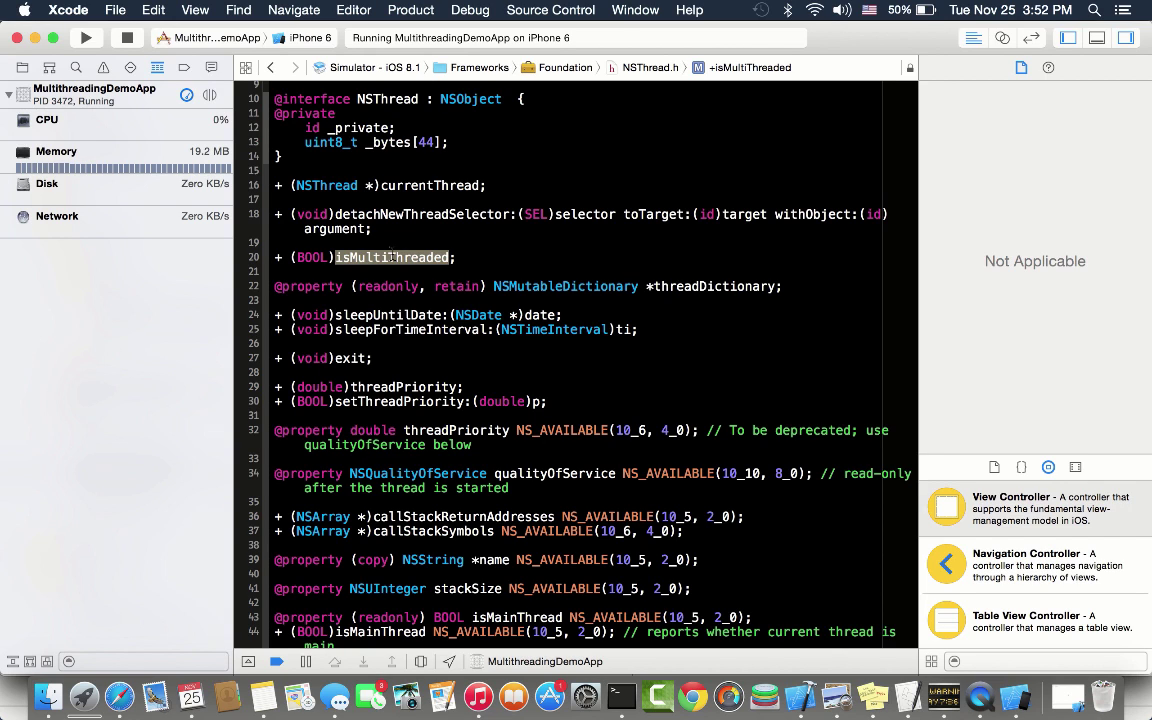
scroll("down", 3)
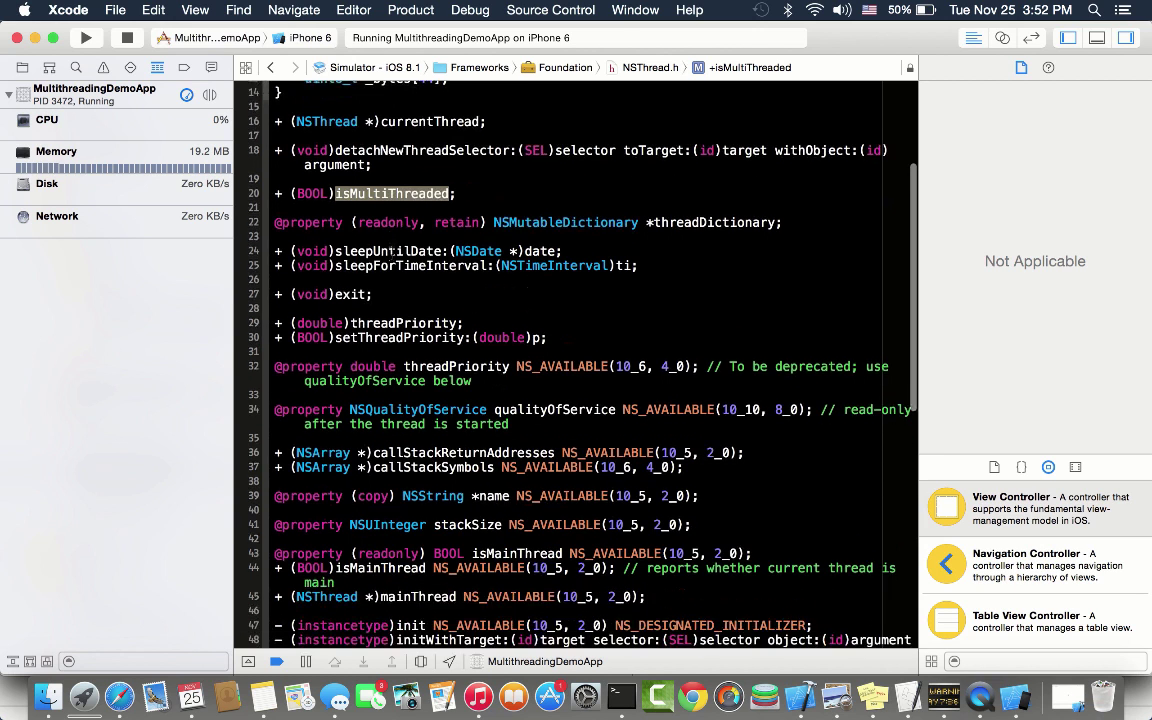
scroll("down", 3)
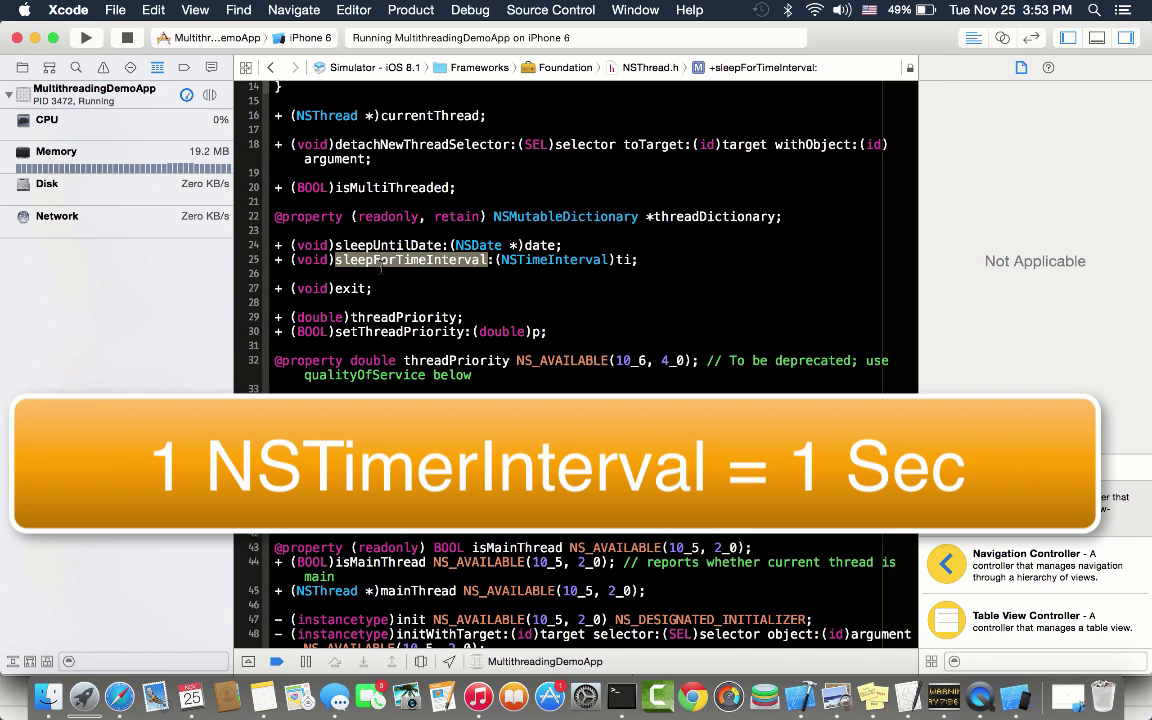
scroll("down", 3)
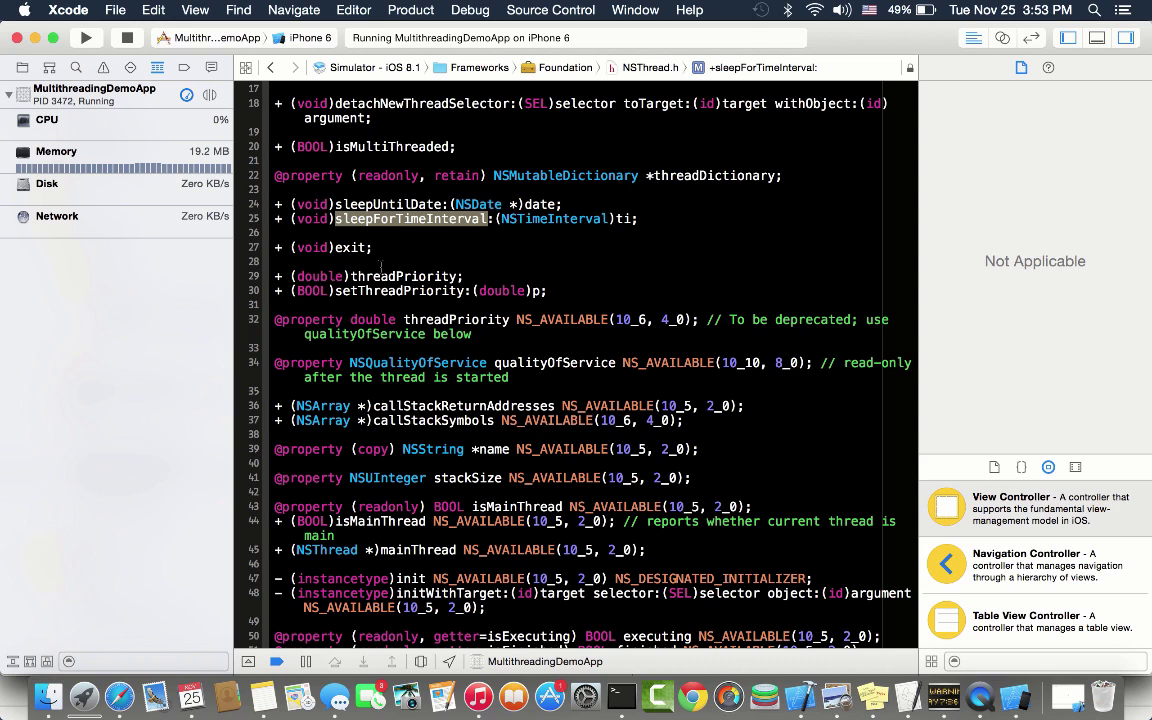
double_click(350, 224)
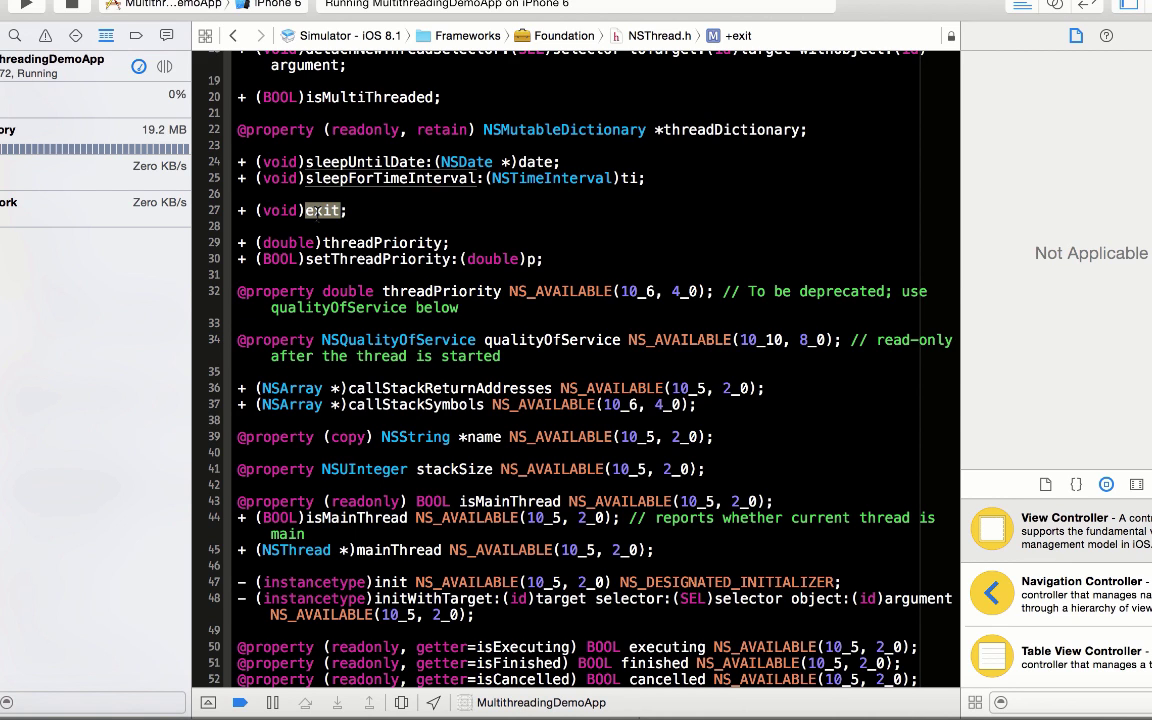
scroll("down", 3)
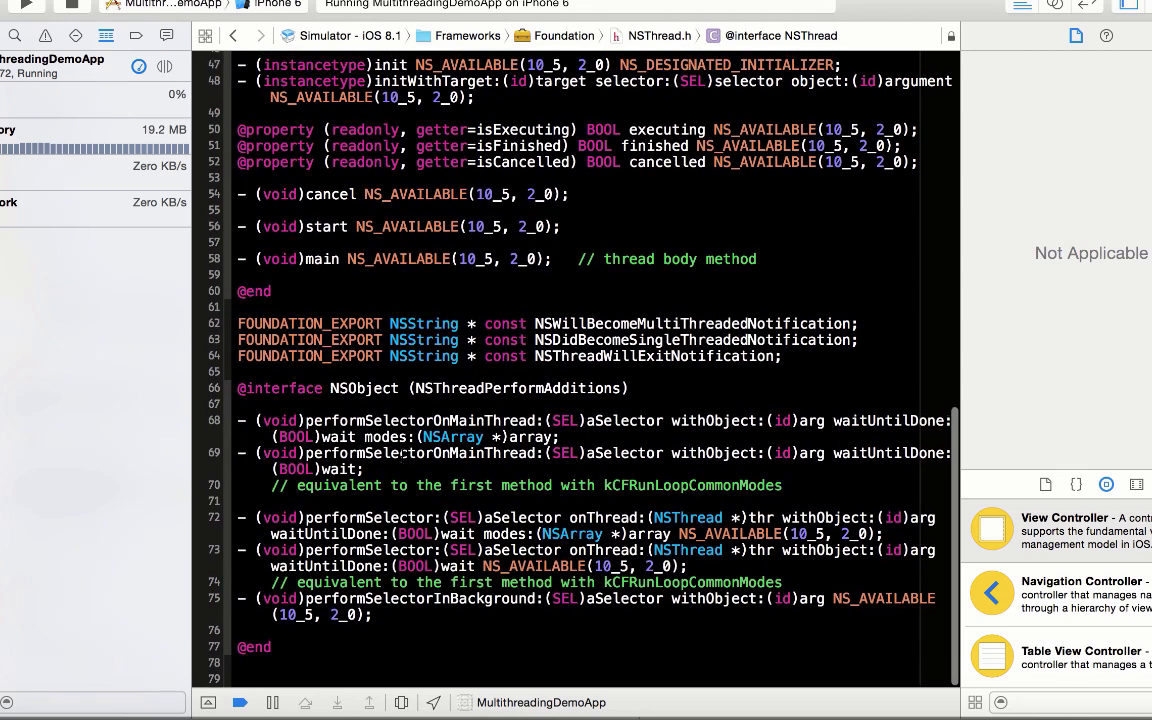
scroll("up", 3)
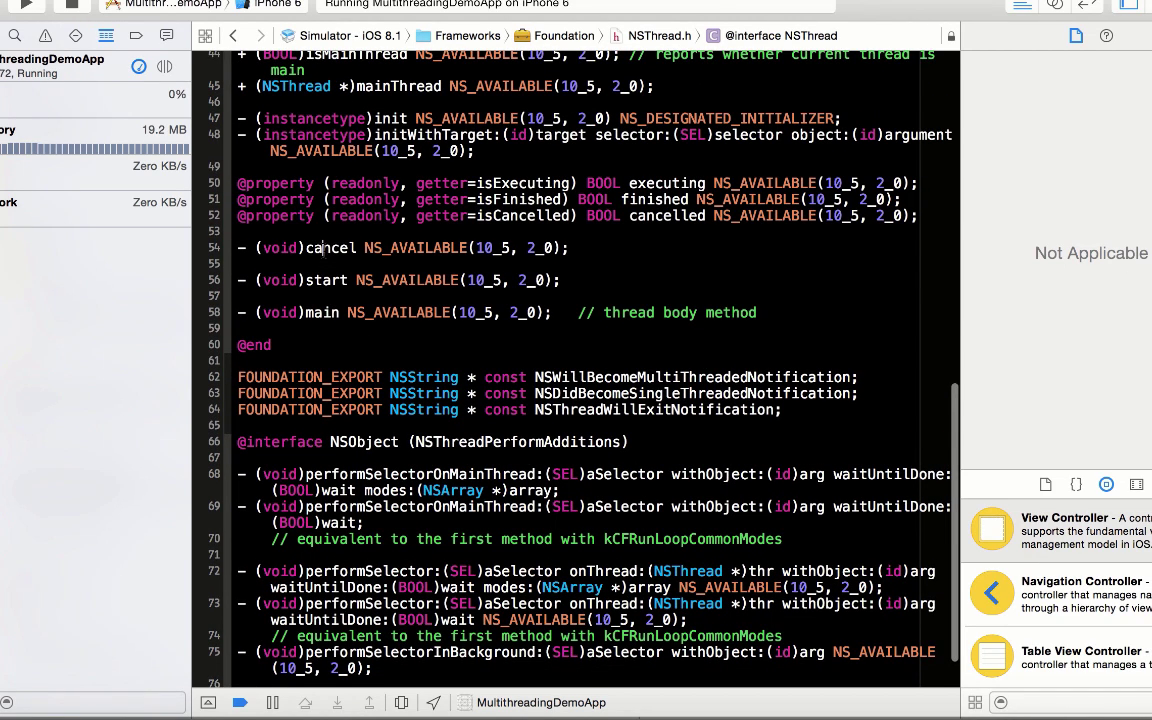
double_click(330, 248)
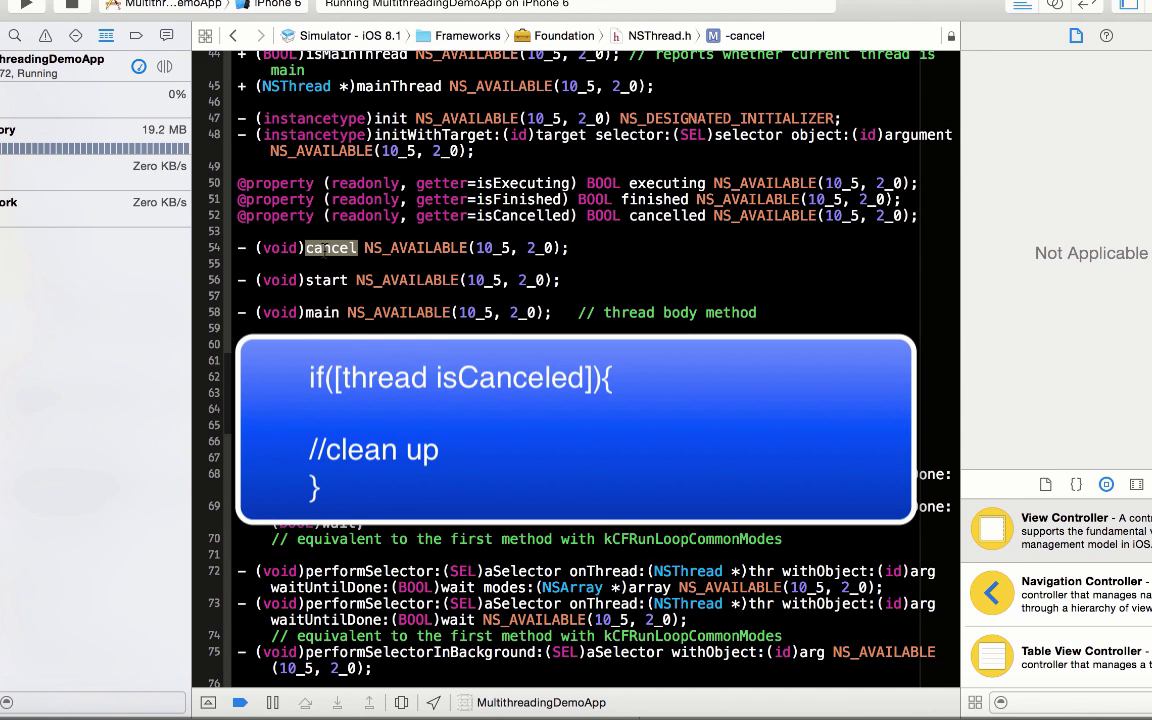
scroll("down", 3)
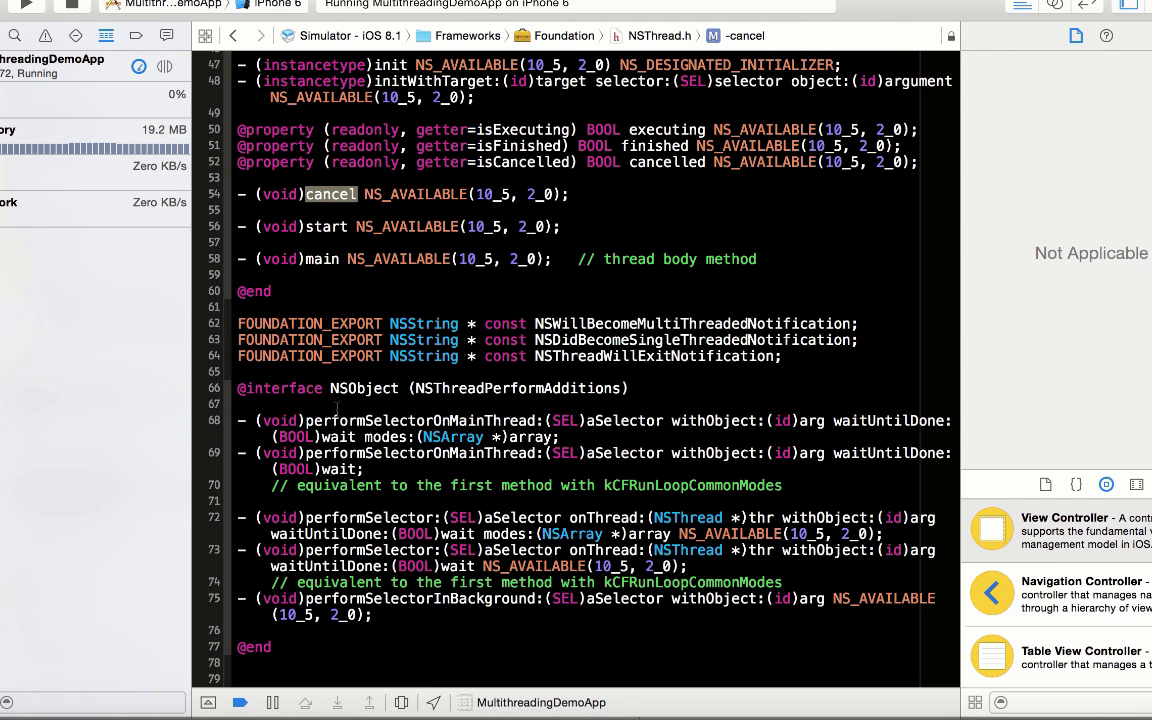
scroll("up", 3)
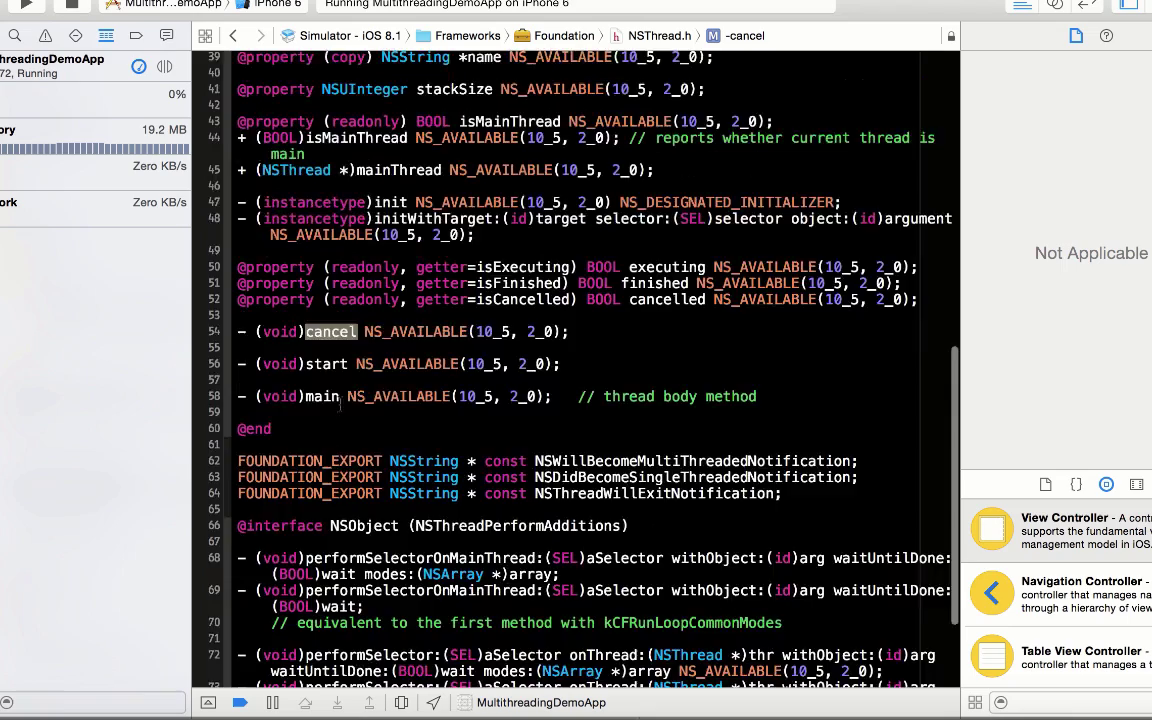
scroll("up", 3)
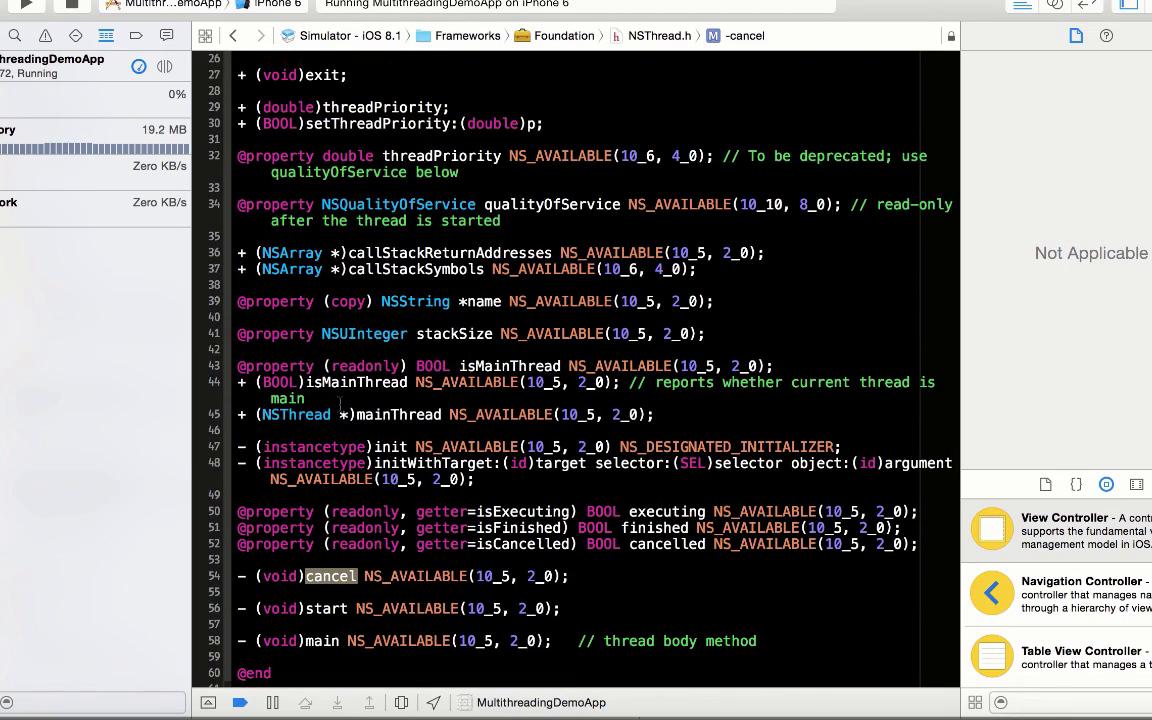